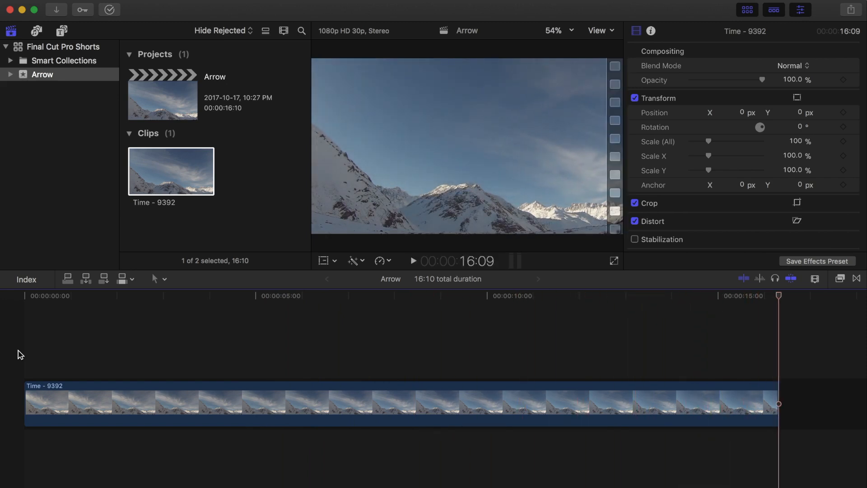
Step: Add the Shapes generator from Generators > Elements above the mountain clip, showing a white circle
{"action": "left_click", "coordinate": [159, 346]}
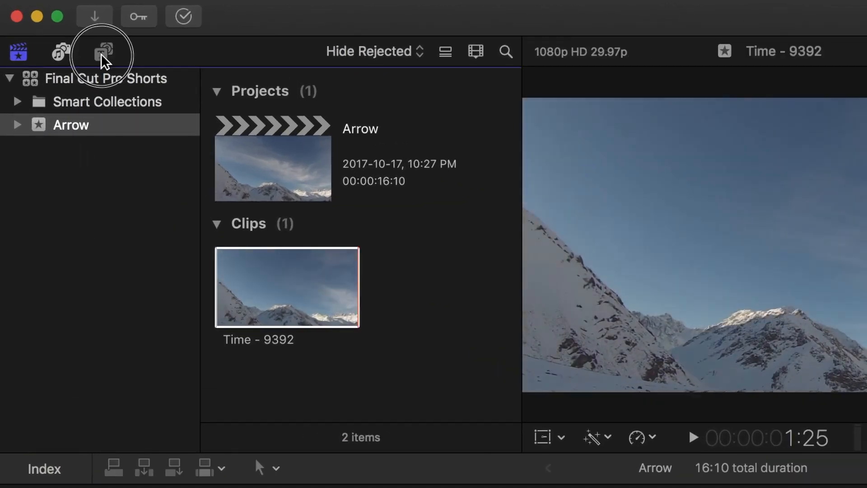
{"action": "left_click", "coordinate": [101, 51]}
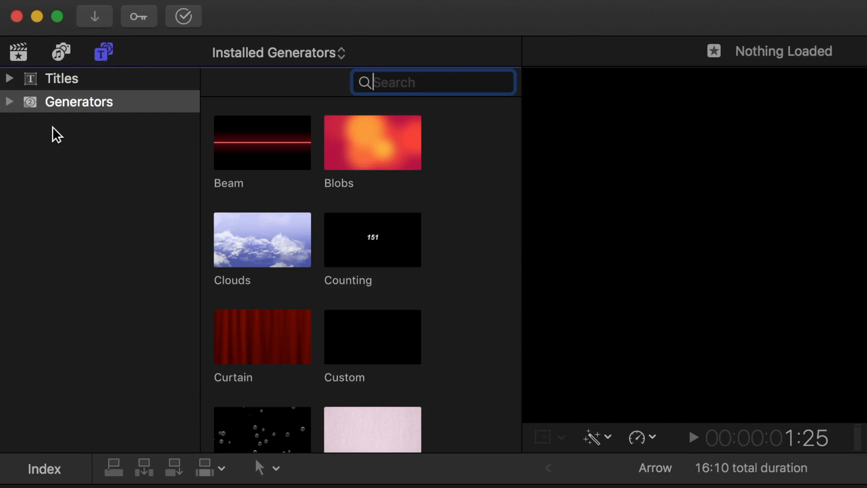
{"action": "left_click", "coordinate": [11, 101]}
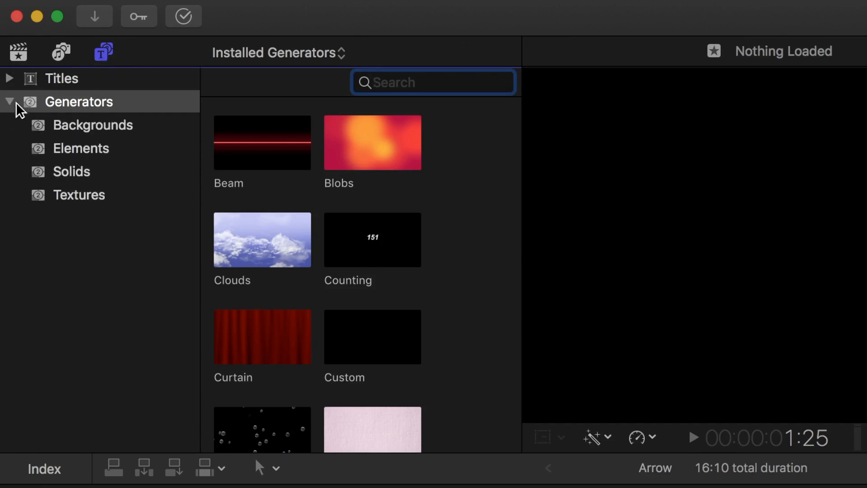
{"action": "left_click", "coordinate": [81, 148]}
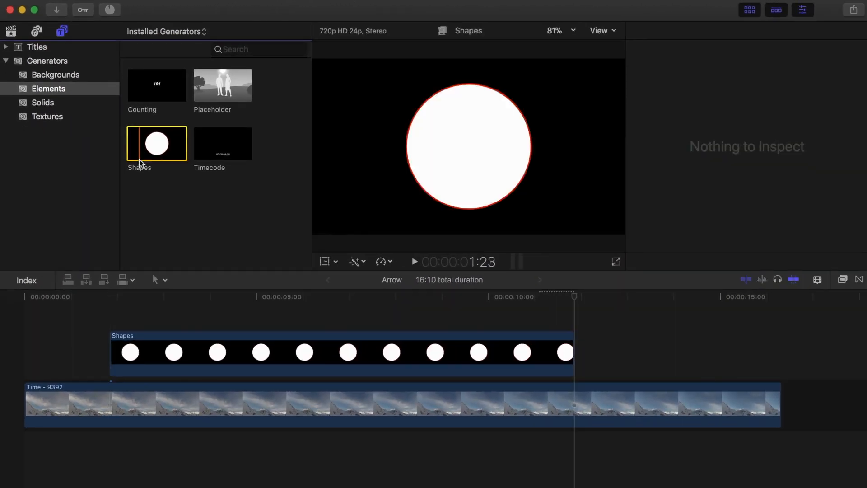
{"action": "left_click", "coordinate": [218, 350]}
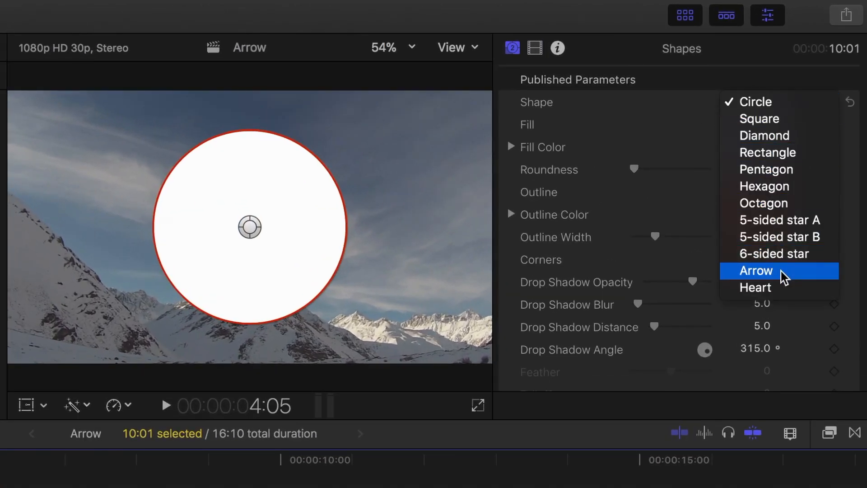
Step: Make the shape an Arrow with Fill off and a thicker green Outline Color
{"action": "left_click", "coordinate": [756, 271]}
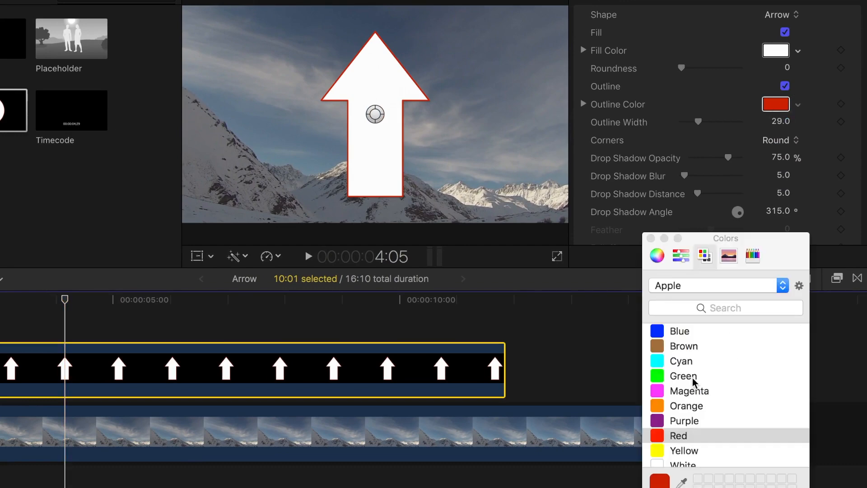
{"action": "left_click", "coordinate": [684, 376]}
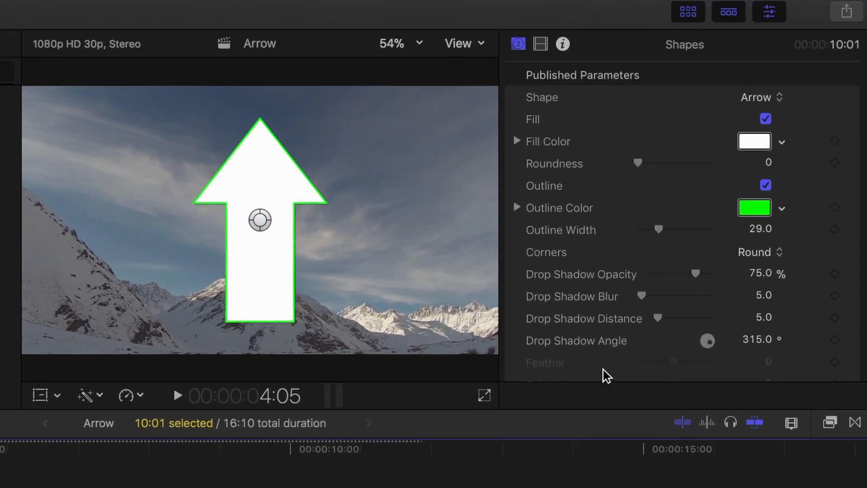
{"action": "left_click", "coordinate": [764, 118]}
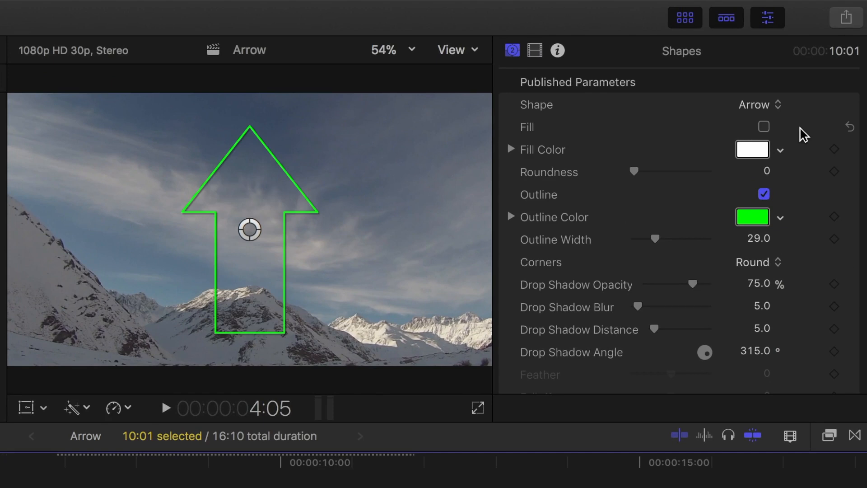
{"action": "left_click_drag", "start_coordinate": [655, 239], "coordinate": [660, 239]}
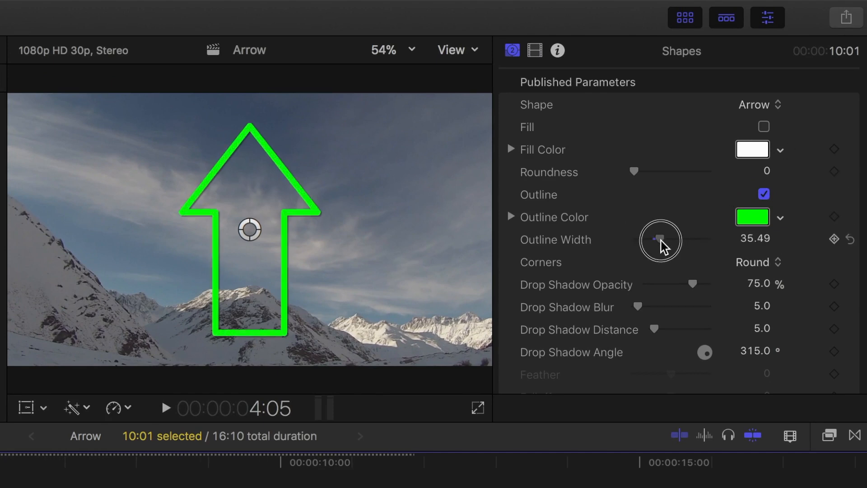
{"action": "left_click_drag", "start_coordinate": [658, 239], "coordinate": [661, 240]}
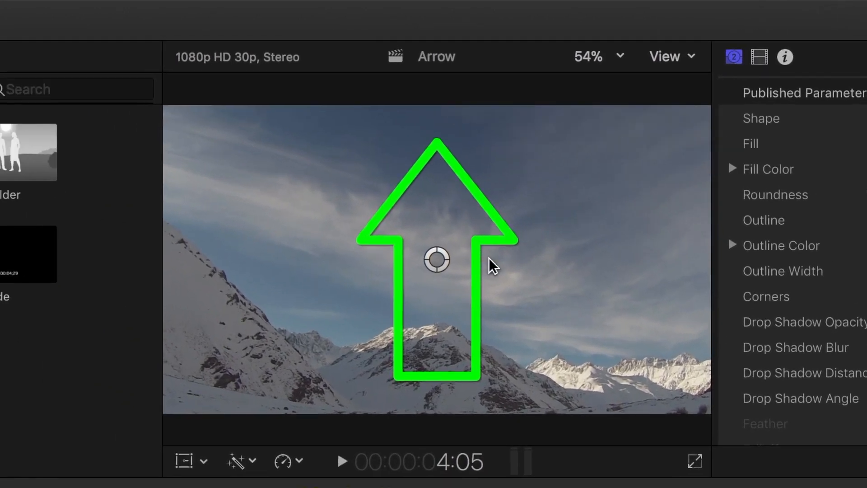
Step: Scale the arrow down, rotate it down-left and place it at X 135, Y -104 above the peak
{"action": "left_click", "coordinate": [183, 461]}
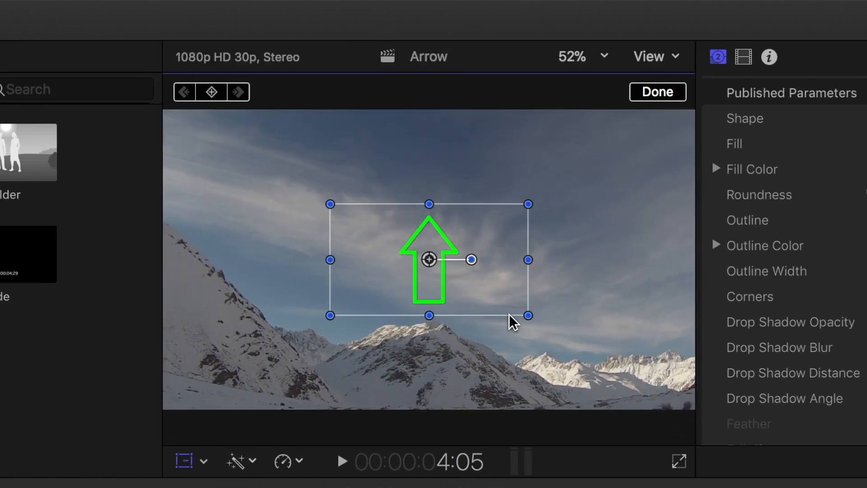
{"action": "mouse_move", "coordinate": [471, 271]}
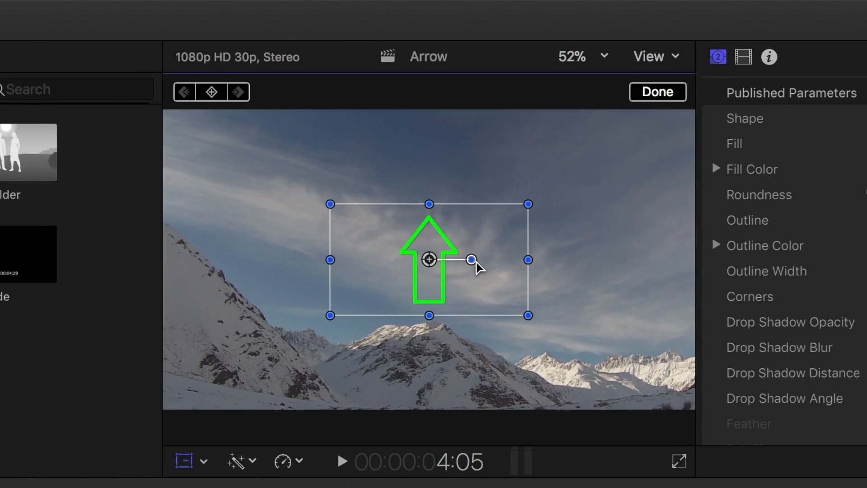
{"action": "left_click_drag", "start_coordinate": [471, 260], "coordinate": [389, 295]}
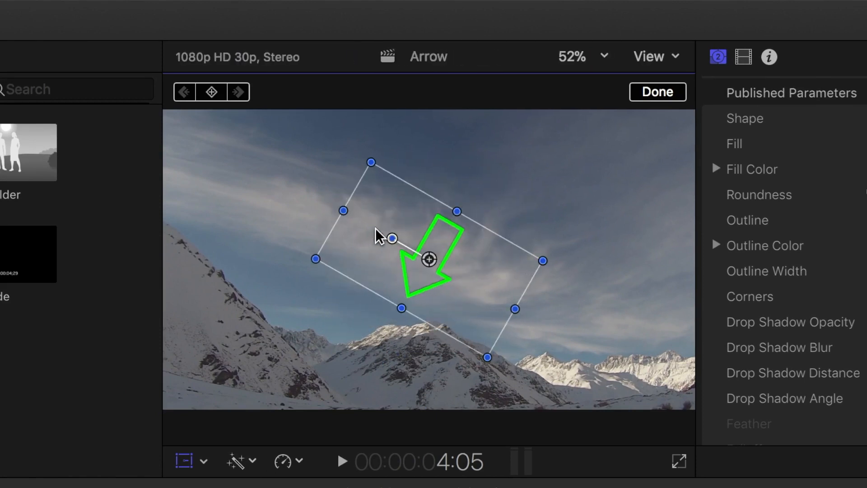
{"action": "mouse_move", "coordinate": [431, 269]}
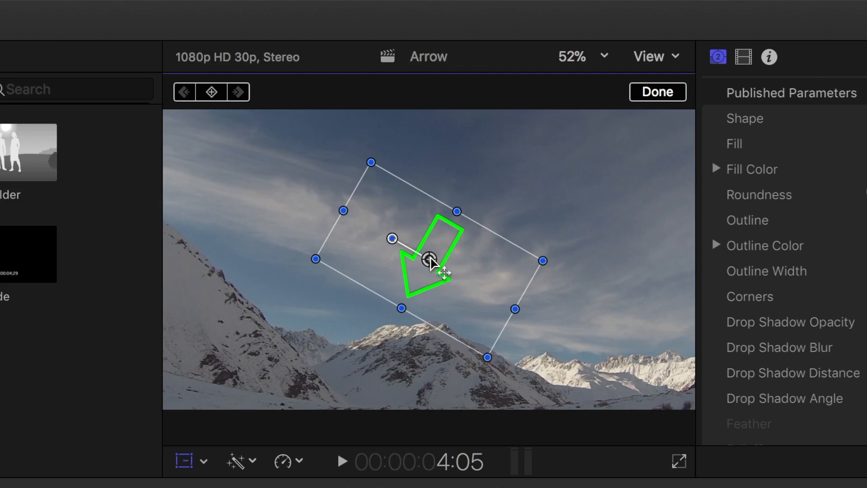
{"action": "left_click_drag", "start_coordinate": [430, 260], "coordinate": [471, 280]}
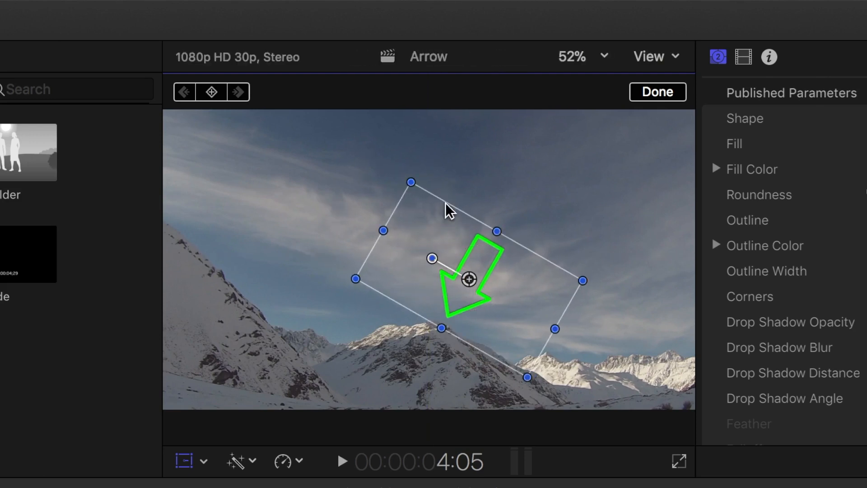
{"action": "left_click_drag", "start_coordinate": [468, 279], "coordinate": [466, 276]}
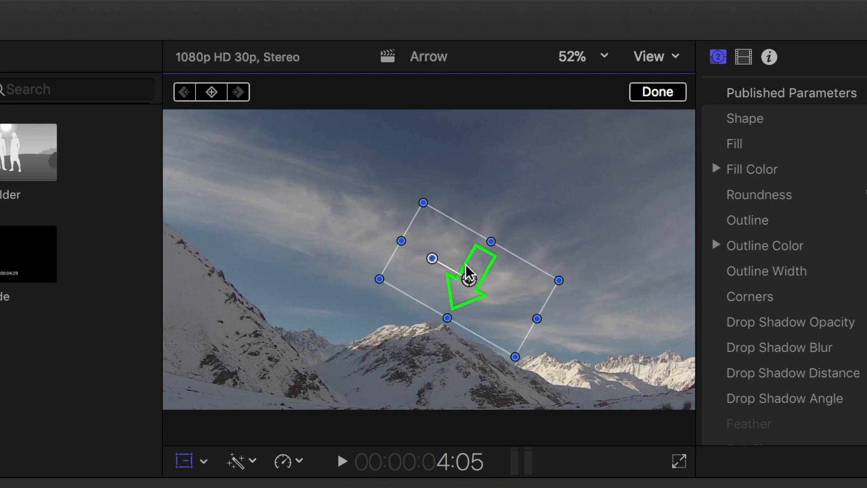
{"action": "left_click_drag", "start_coordinate": [468, 276], "coordinate": [465, 288]}
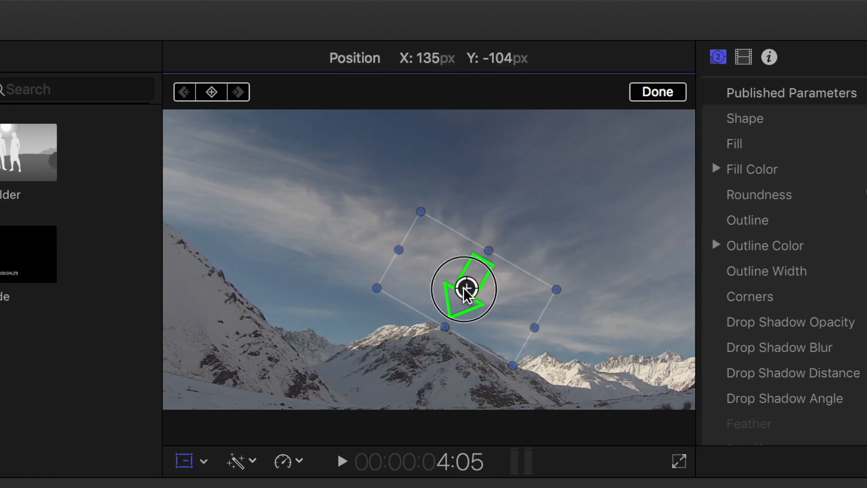